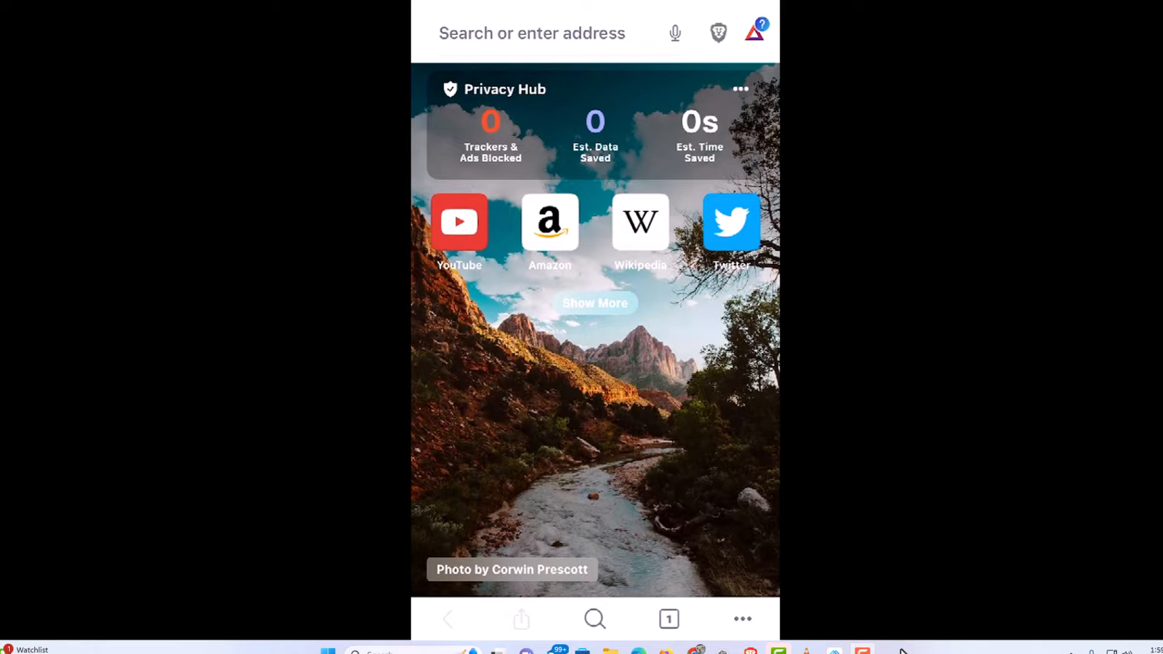
Reach Brave's Settings screen from the three-dot toolbar menu.
click(741, 619)
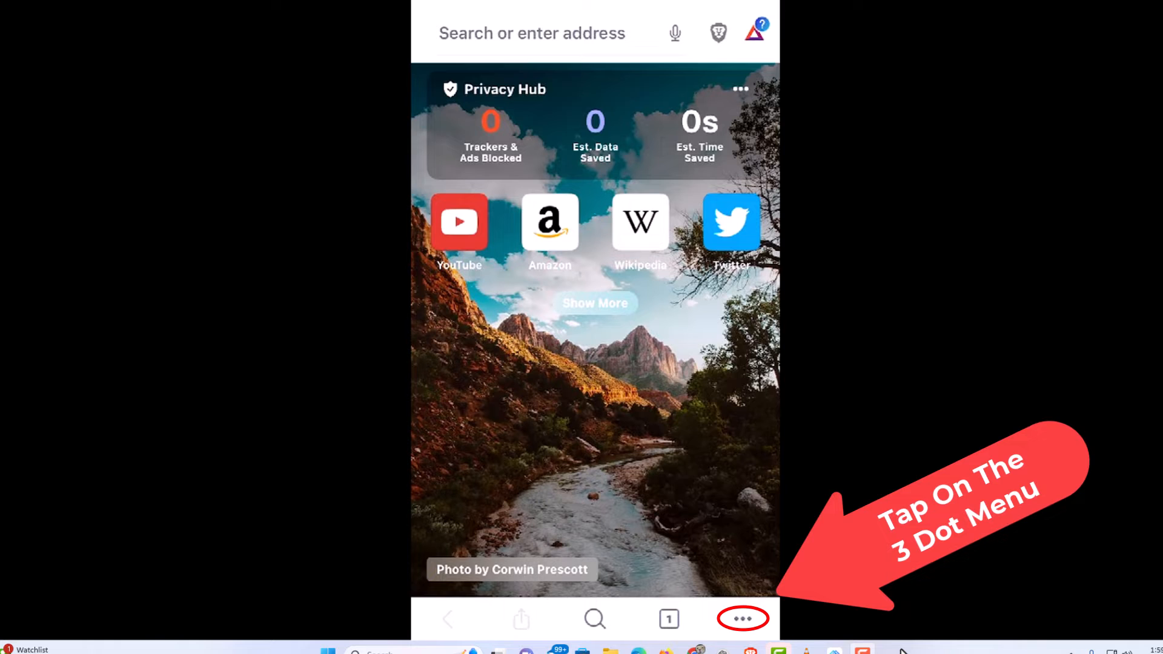
click(742, 619)
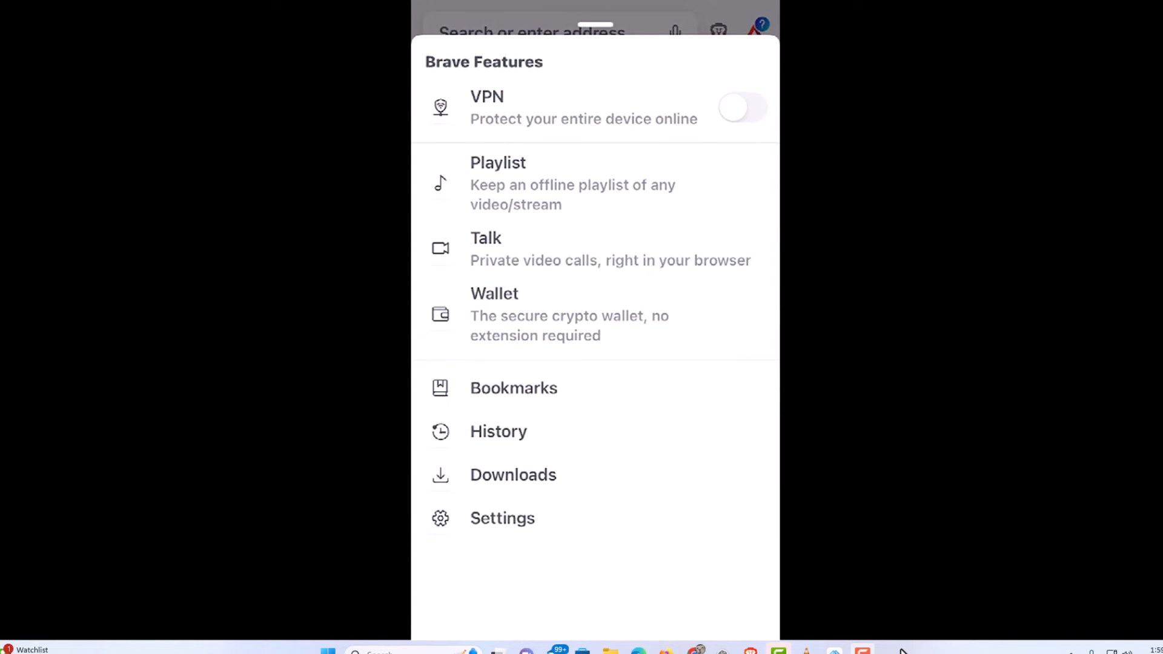
mouse_move(501, 517)
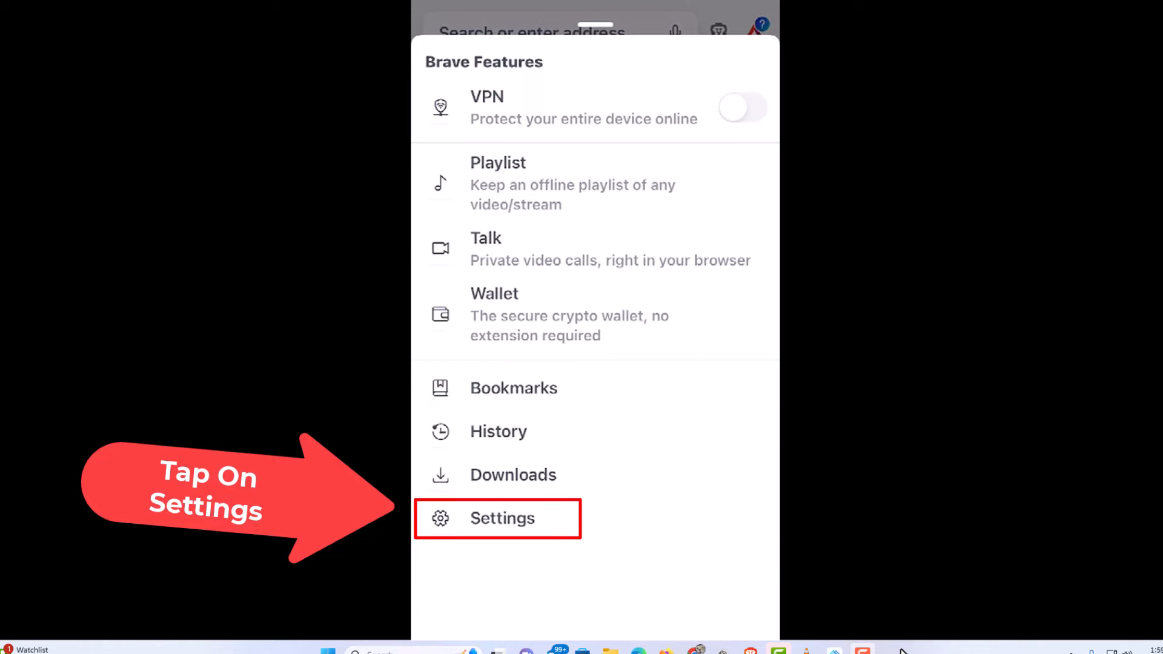
click(501, 517)
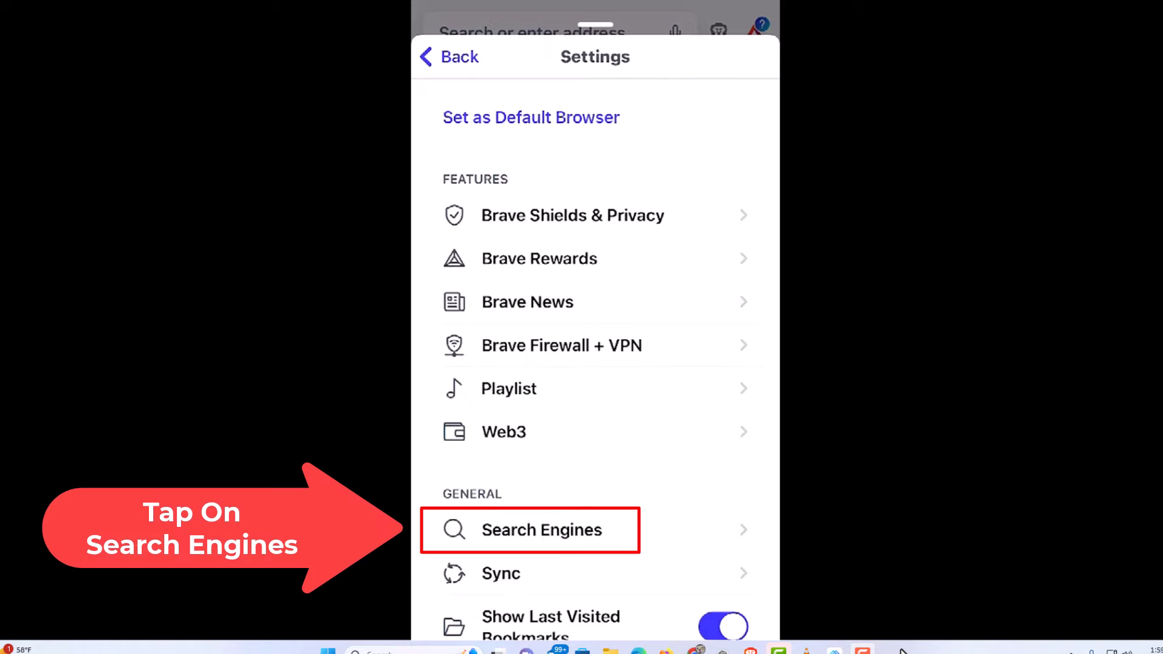
Go into the Search Engines page under General, showing Brave Search for both tab types.
click(540, 529)
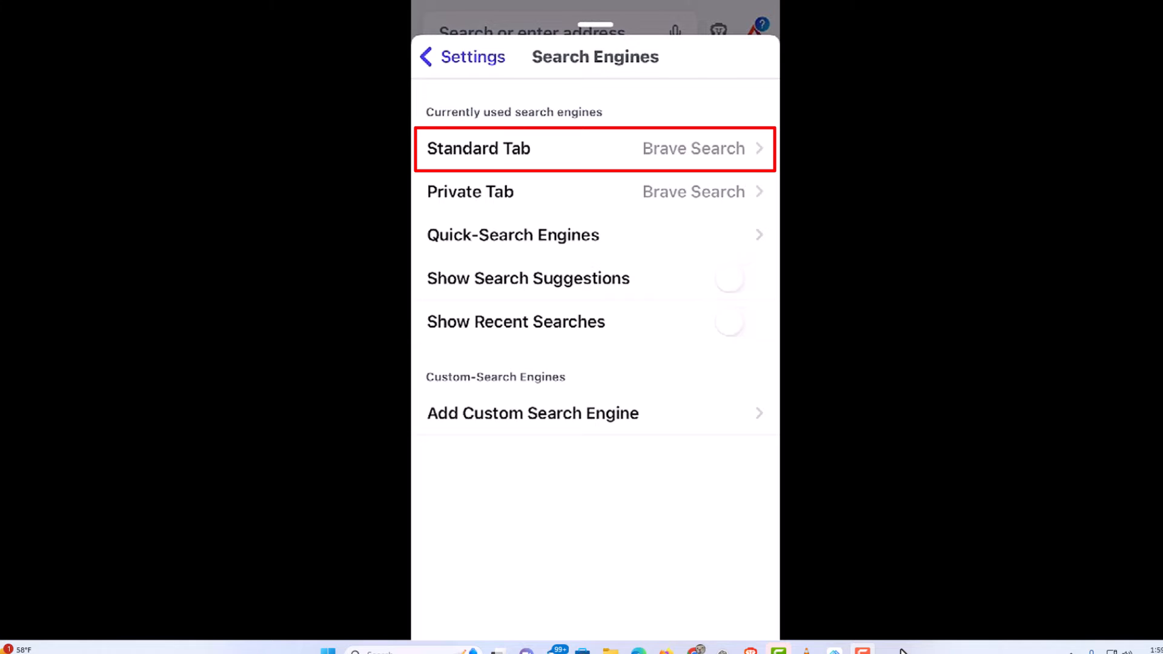
Choose Google as the Standard Tab search engine, ending on the Add Custom Search Engine form.
click(478, 148)
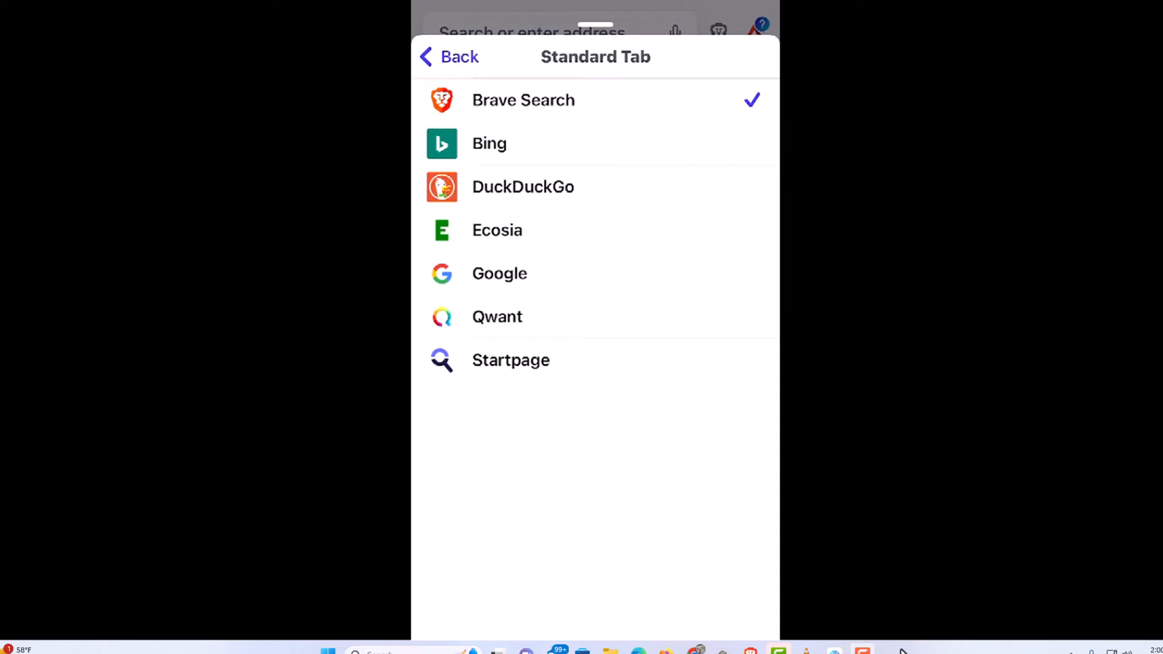
click(499, 273)
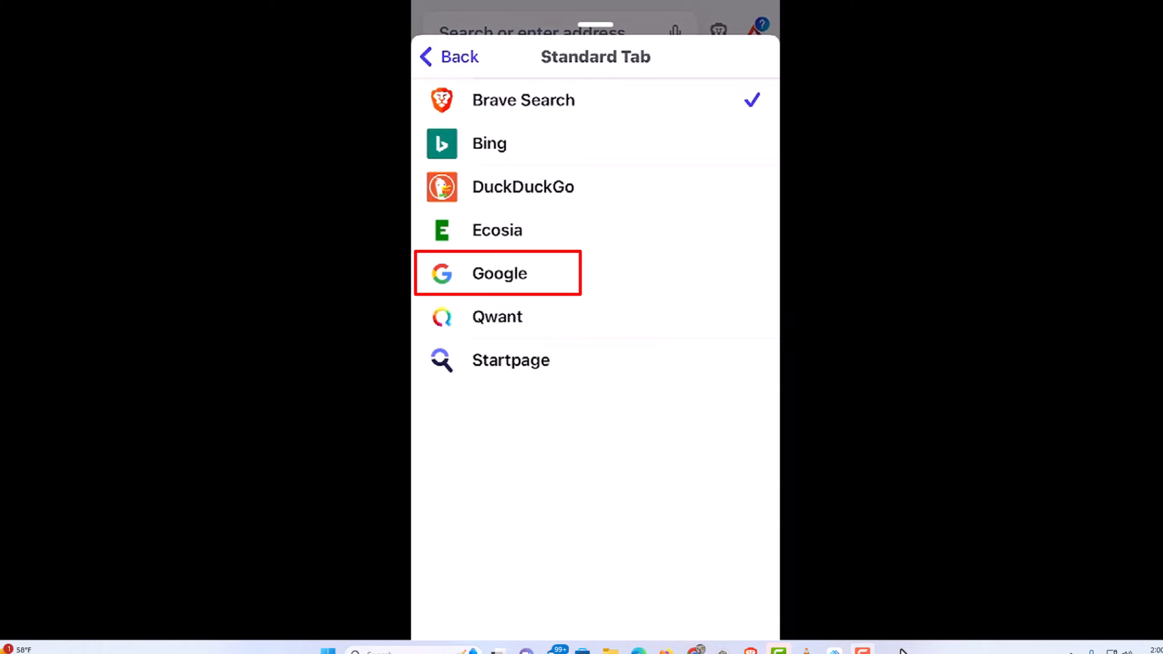
click(499, 272)
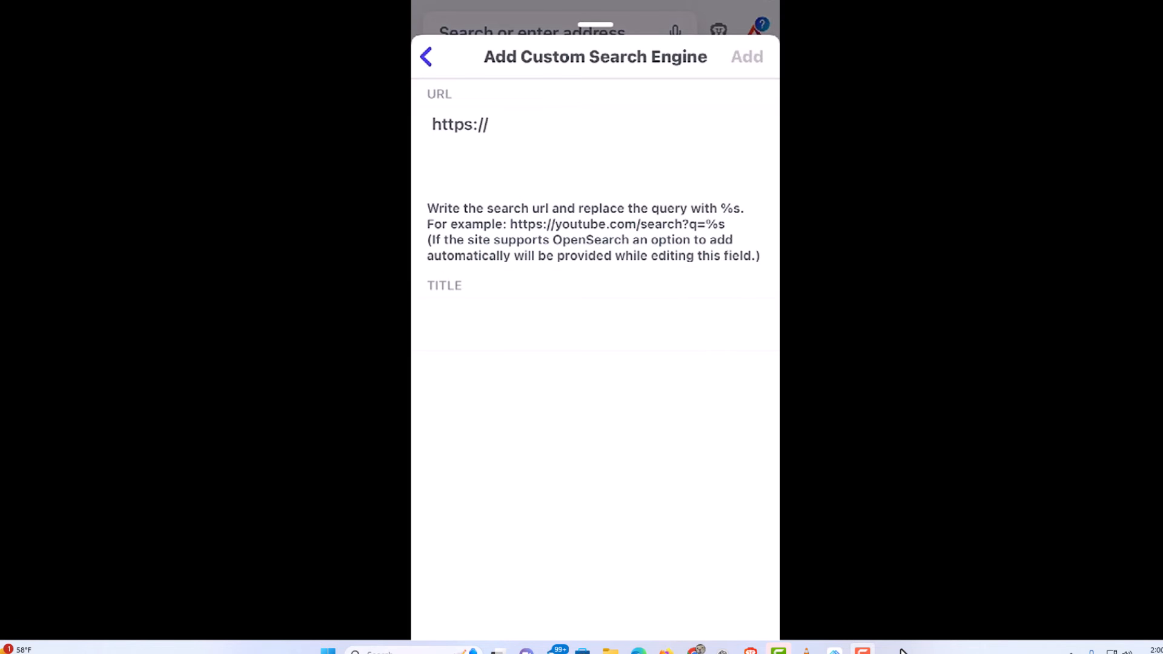
click(592, 290)
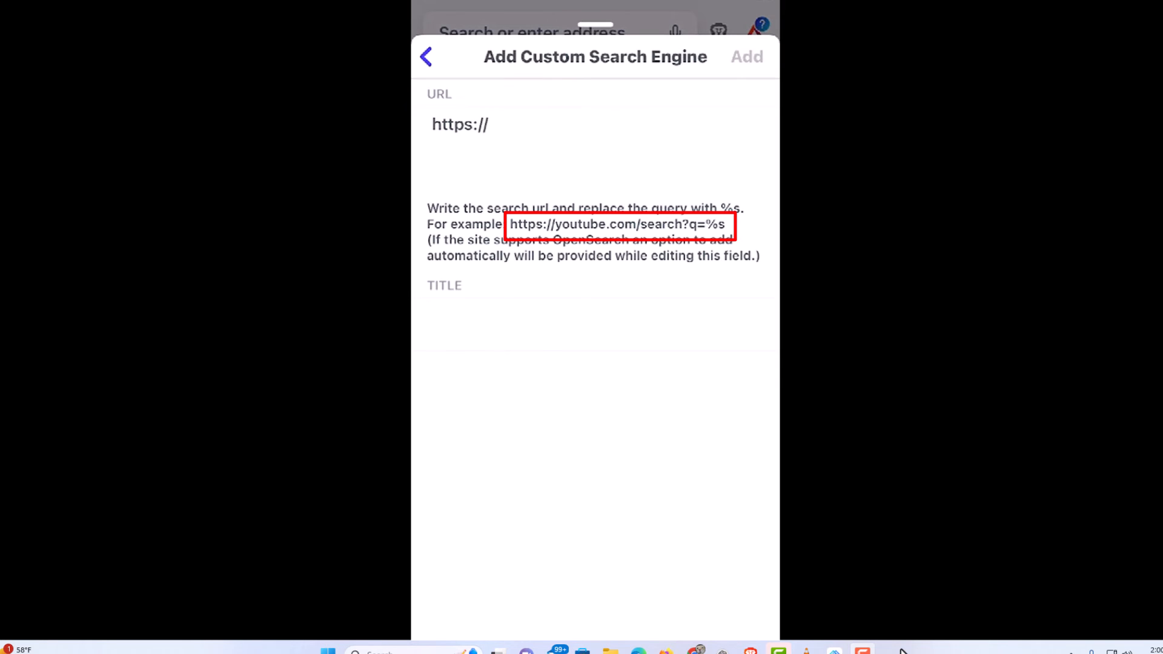
click(427, 57)
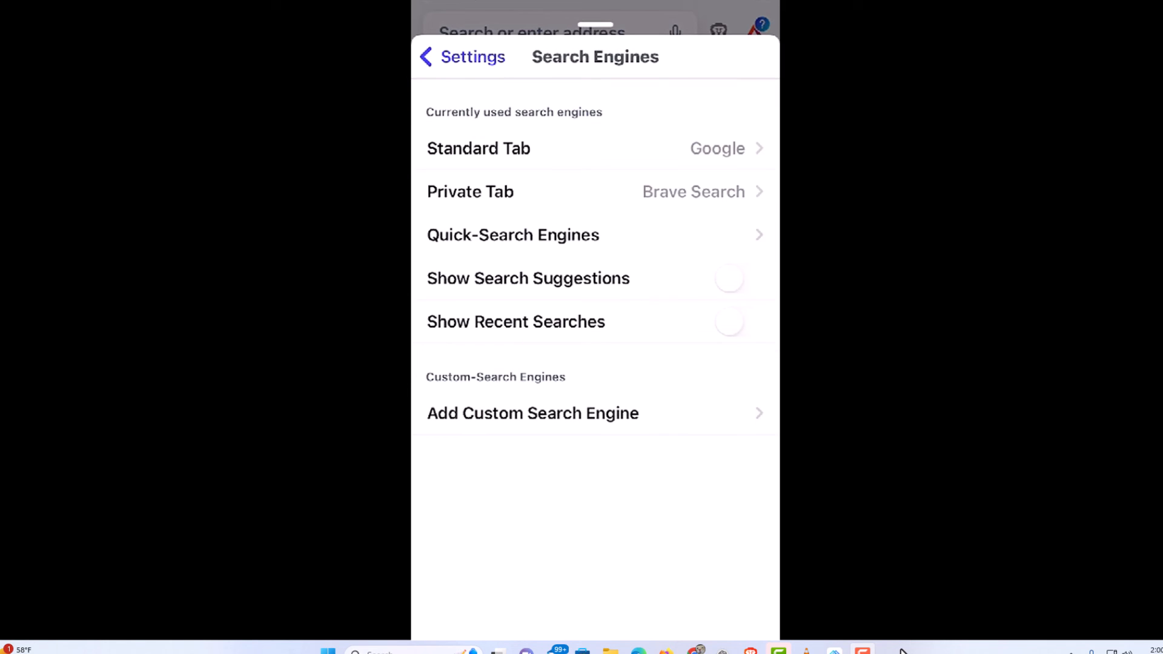